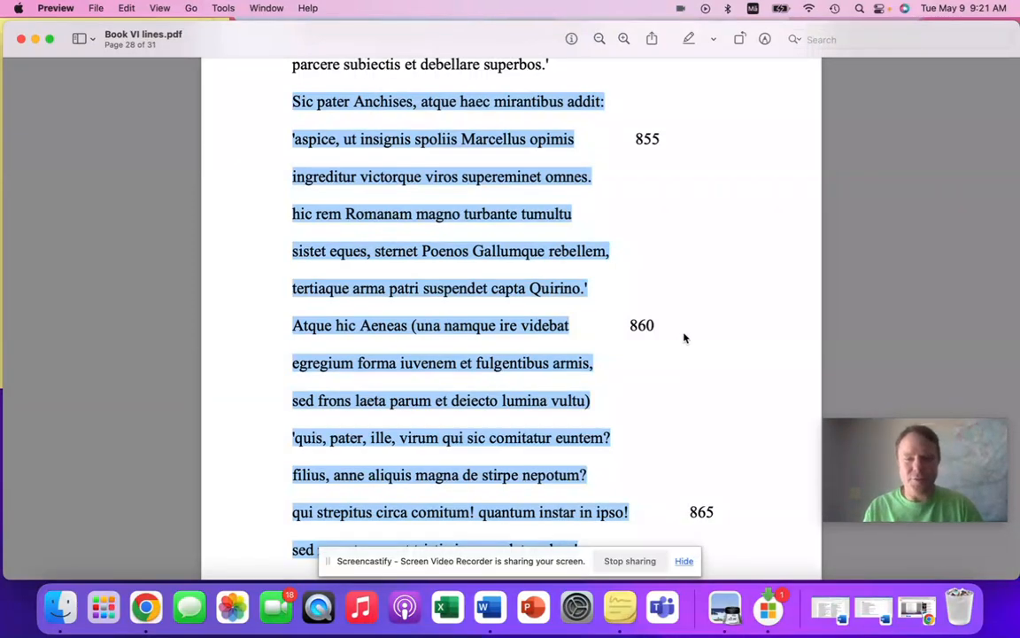
{"action": "scroll", "scroll_direction": "down", "scroll_amount": 3}
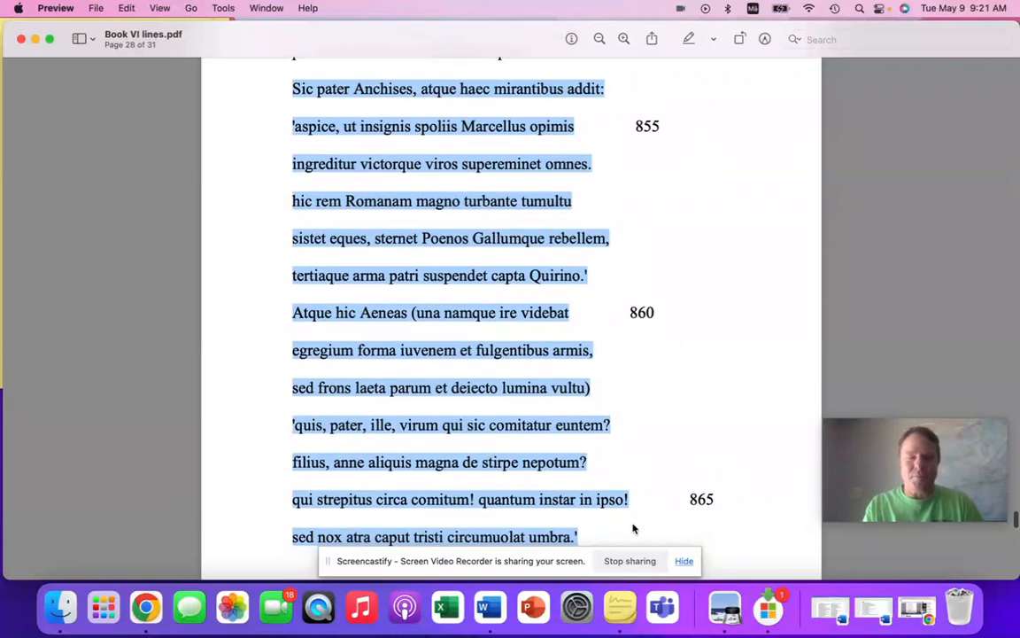
{"action": "mouse_move", "coordinate": [724, 404]}
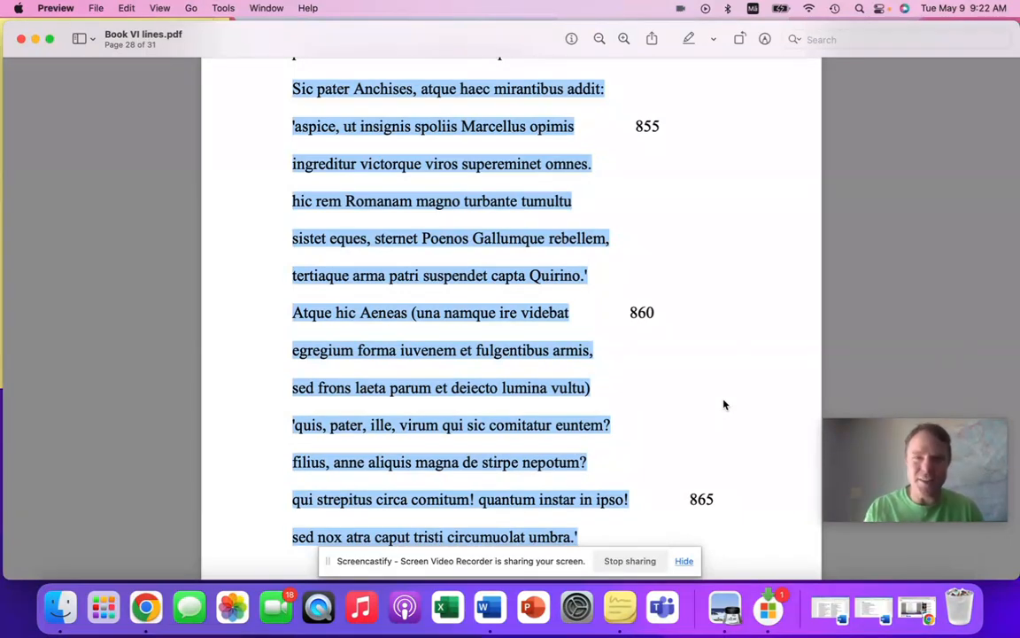
{"action": "mouse_move", "coordinate": [610, 206]}
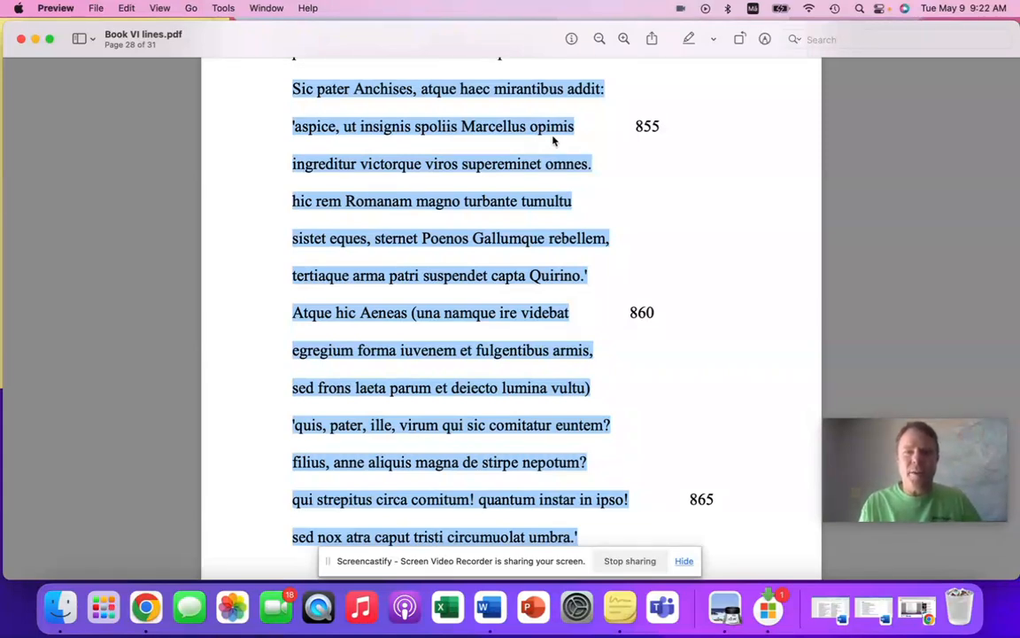
{"action": "mouse_move", "coordinate": [411, 142]}
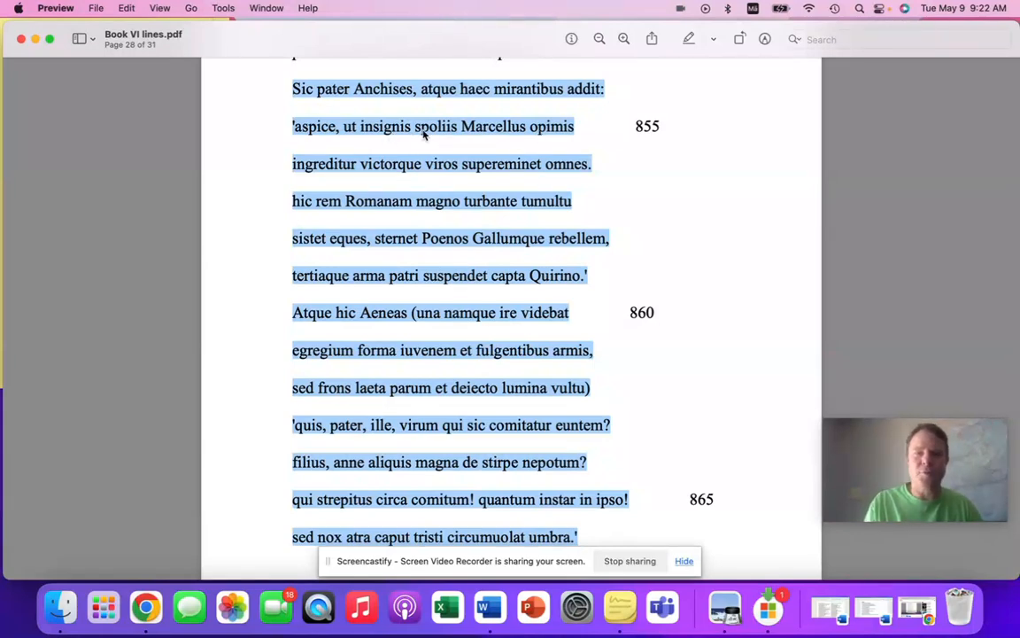
{"action": "mouse_move", "coordinate": [542, 138]}
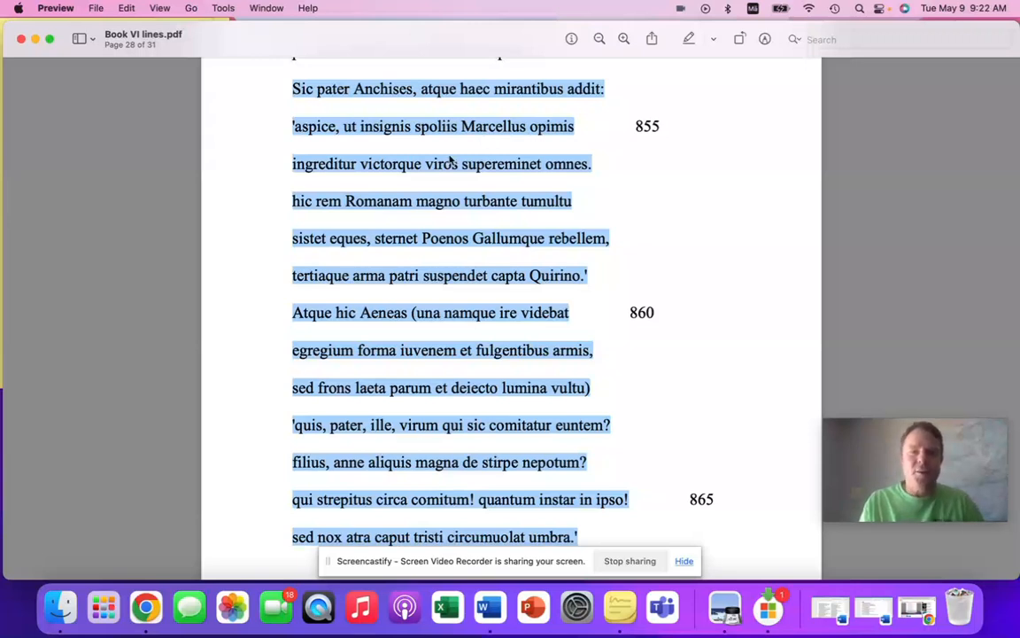
{"action": "mouse_move", "coordinate": [368, 176]}
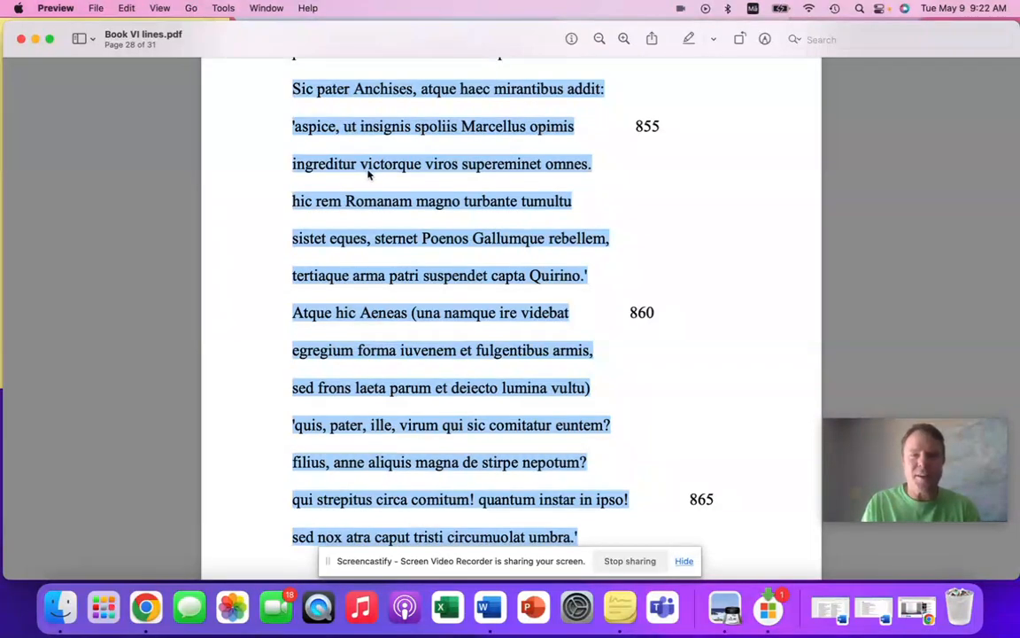
{"action": "mouse_move", "coordinate": [446, 181]}
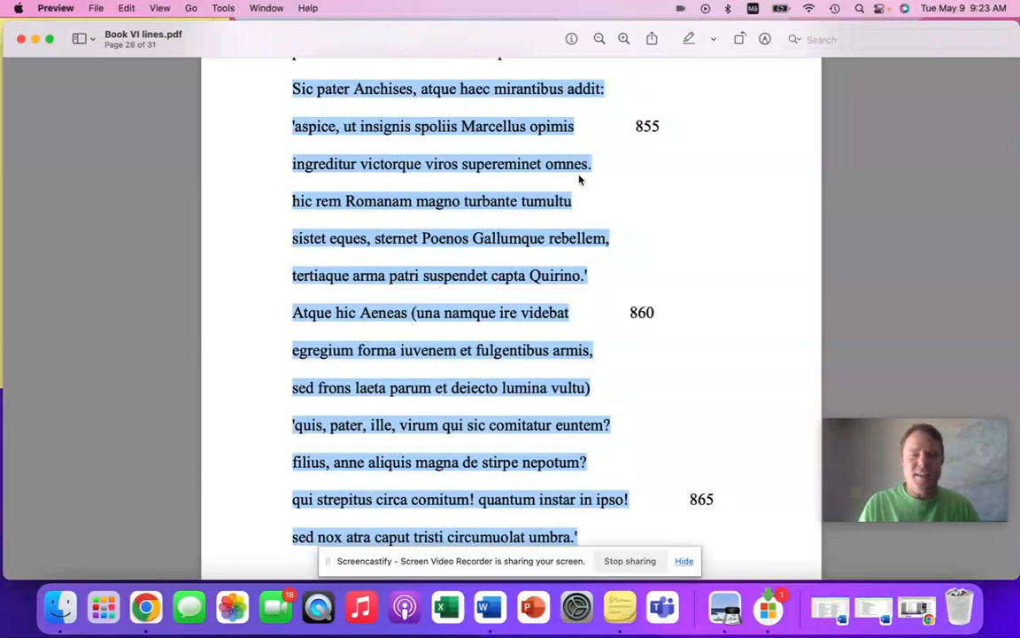
{"action": "mouse_move", "coordinate": [461, 250]}
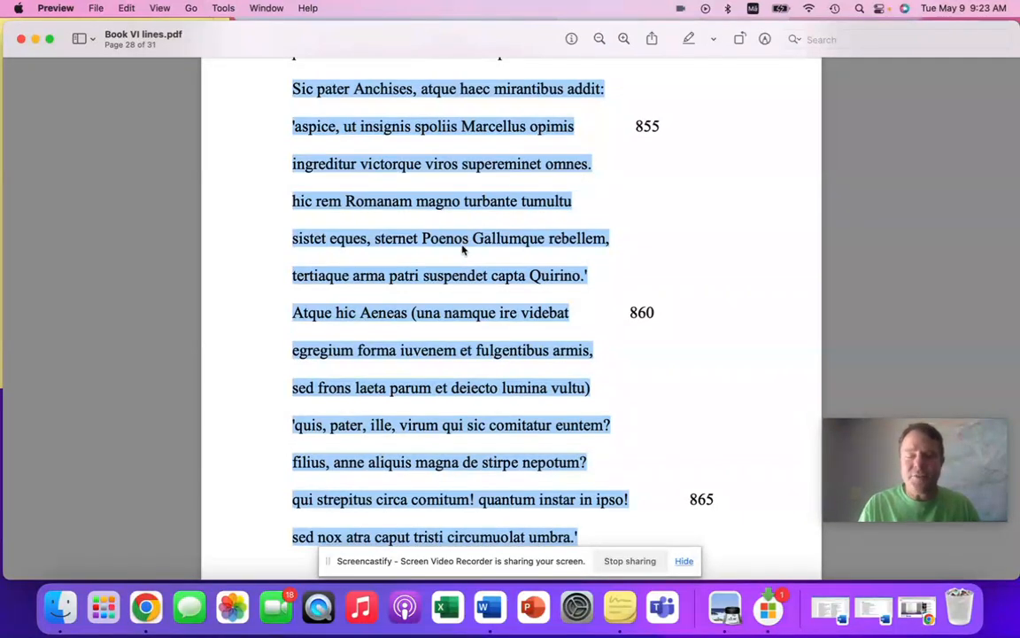
{"action": "mouse_move", "coordinate": [439, 255]}
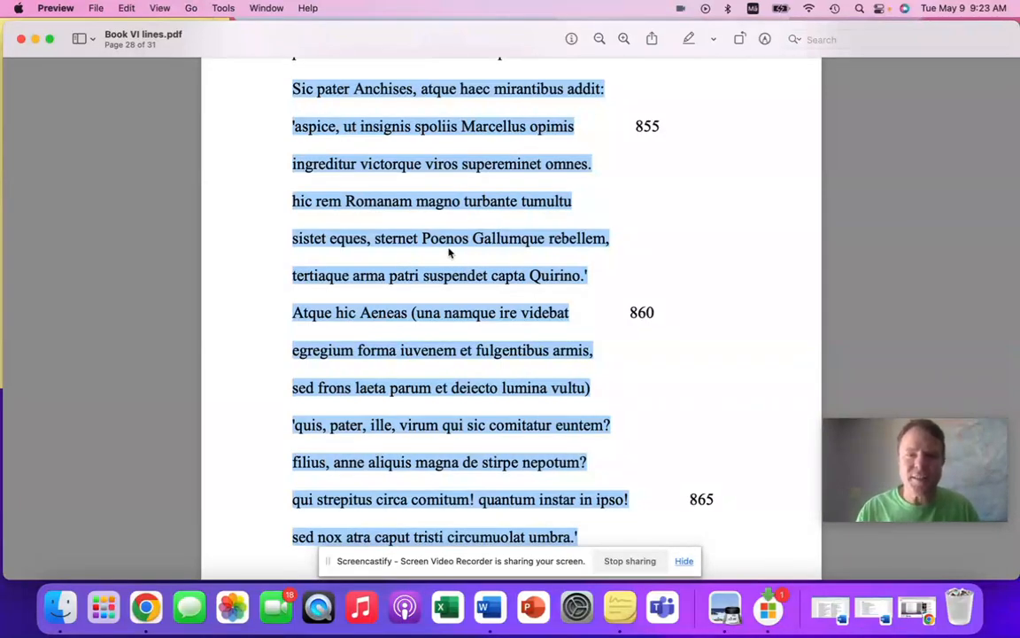
{"action": "mouse_move", "coordinate": [398, 255]}
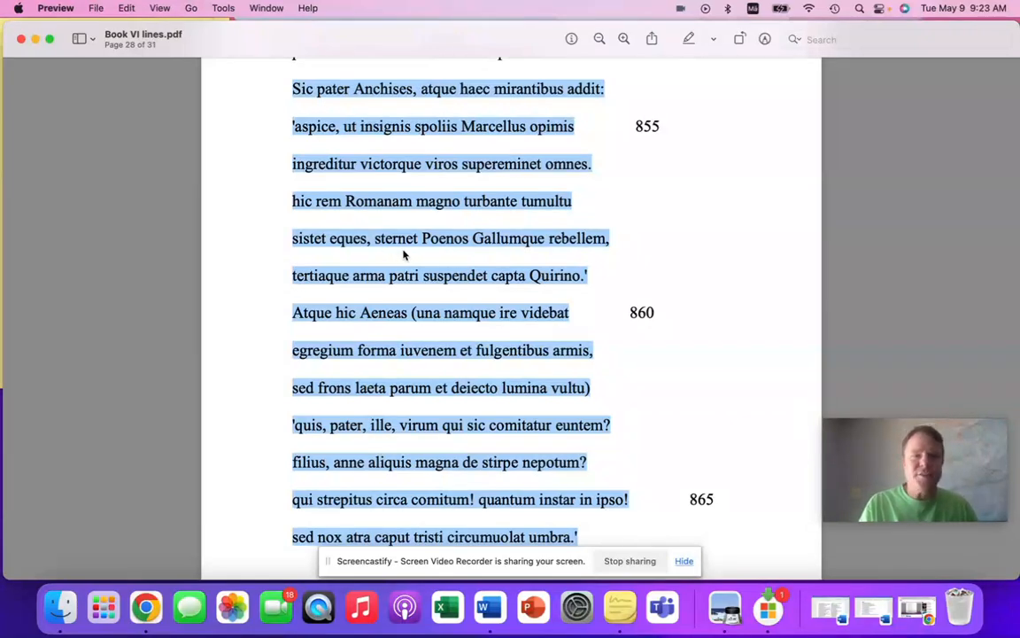
{"action": "mouse_move", "coordinate": [471, 290]}
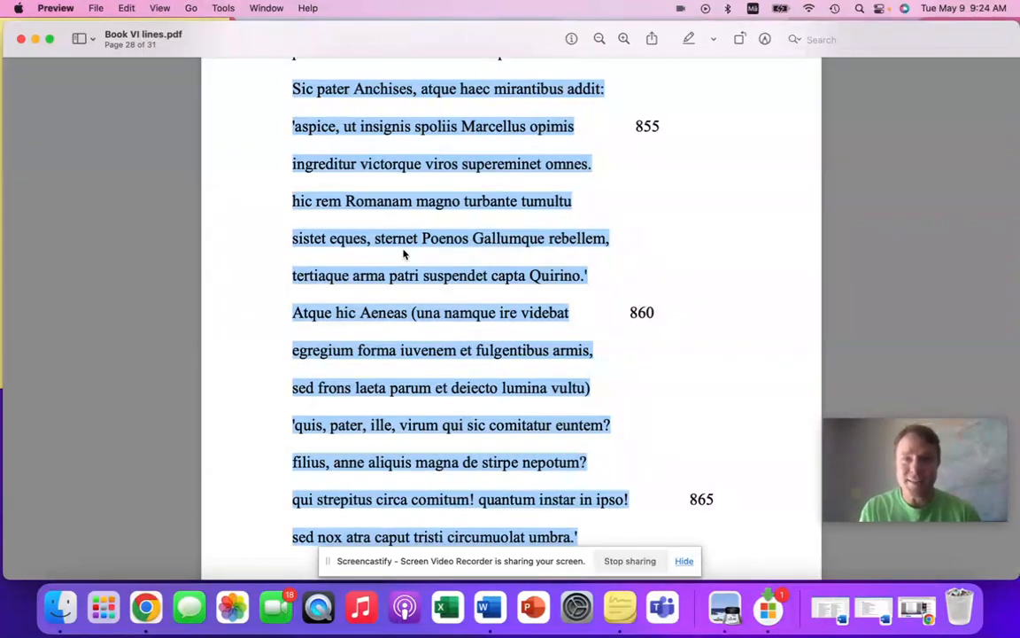
{"action": "mouse_move", "coordinate": [651, 386]}
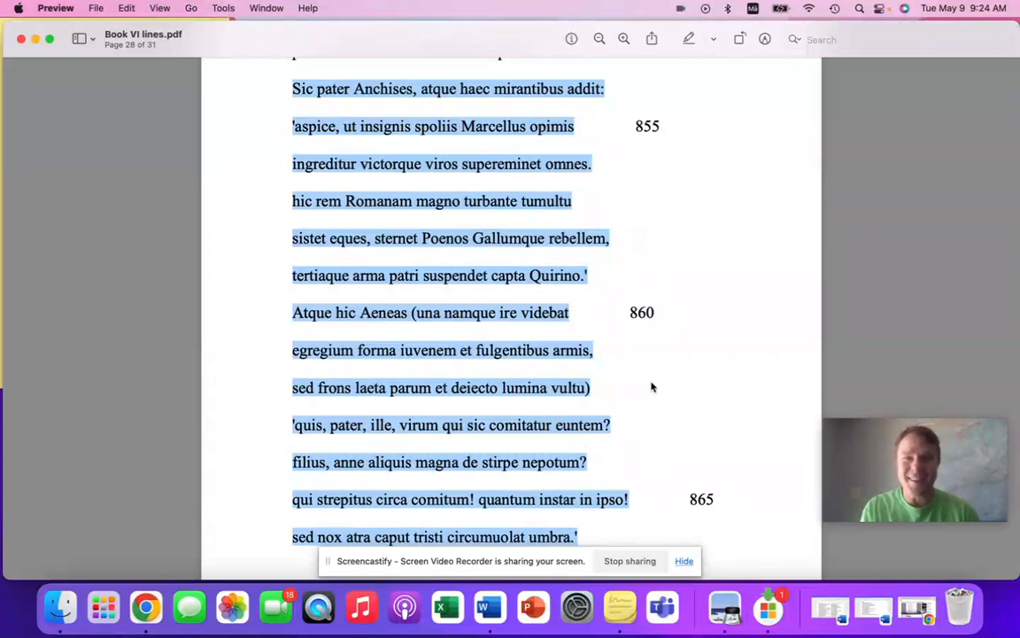